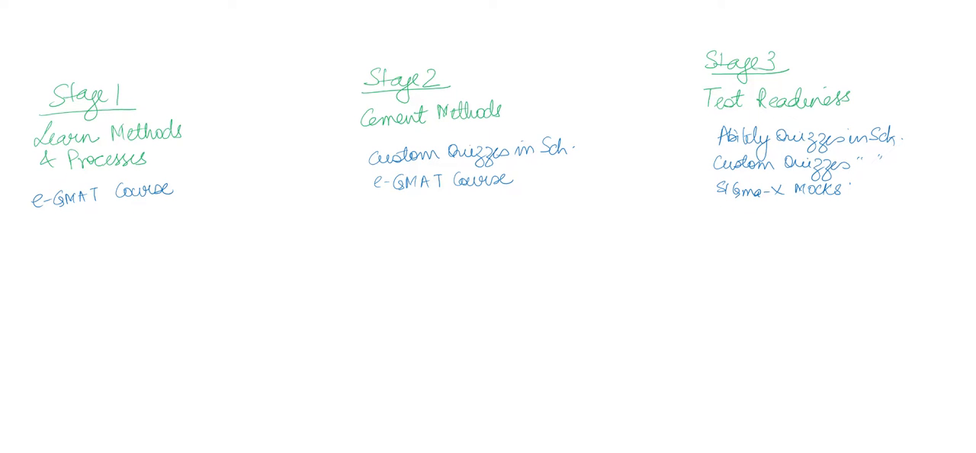
# Step: Write 50-60%ile as the target, add 20%ile and 10%ile starting points, and arrow them to it
pyautogui.moveTo(114, 328); pyautogui.dragTo(347, 290)
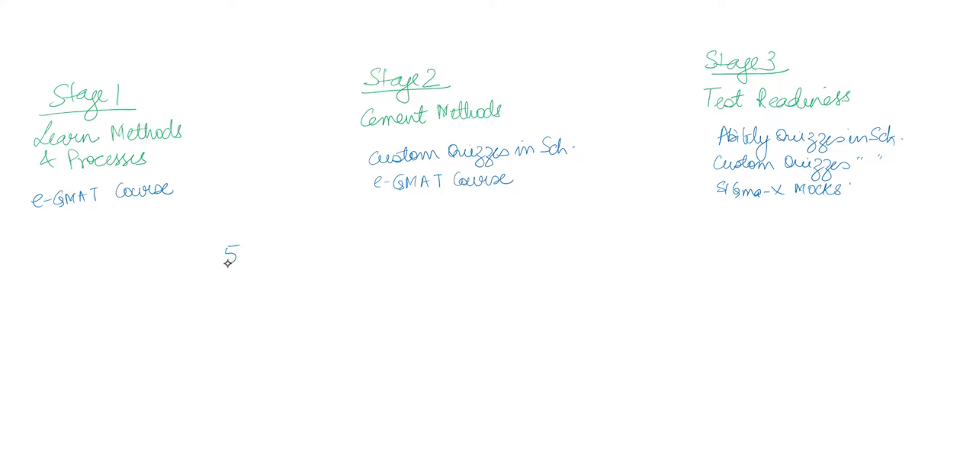
pyautogui.write('50-60')
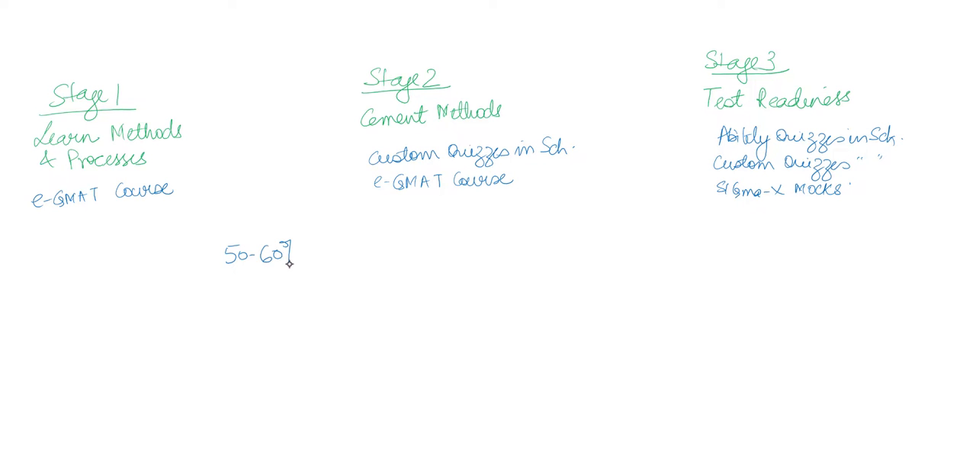
pyautogui.write('%ile')
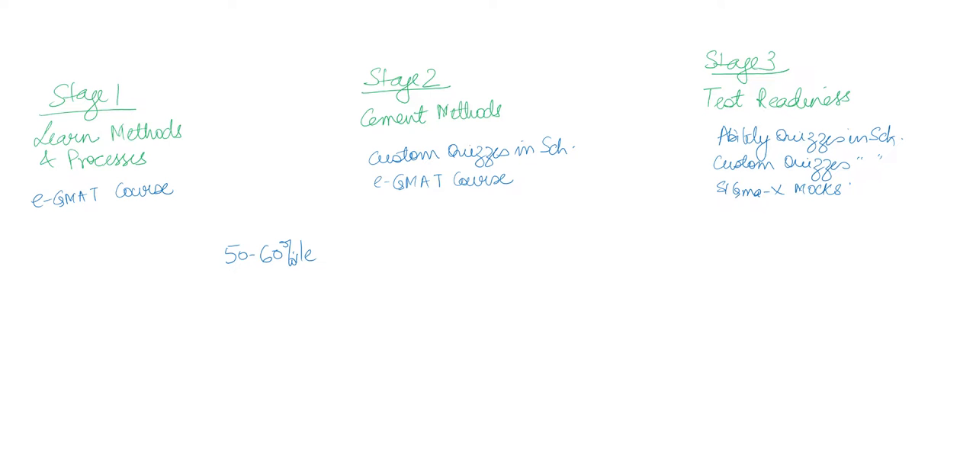
pyautogui.write('20')
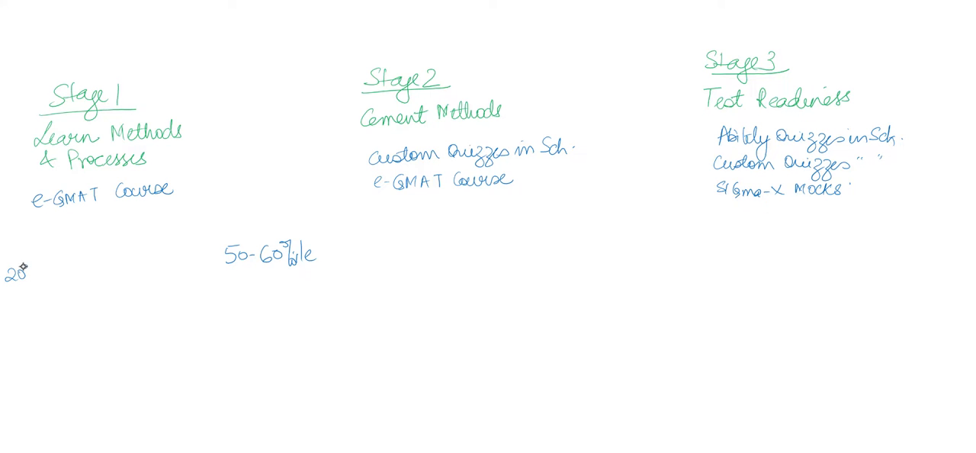
pyautogui.write('%ile')
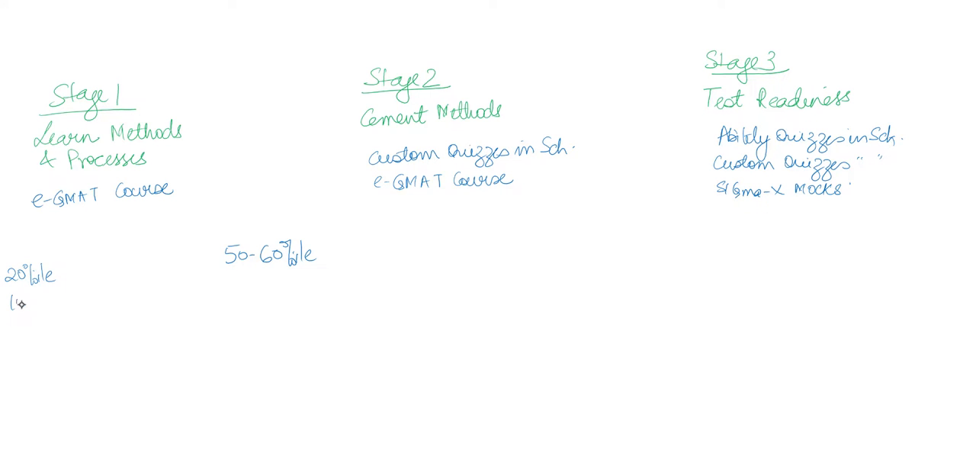
pyautogui.write('10%ile')
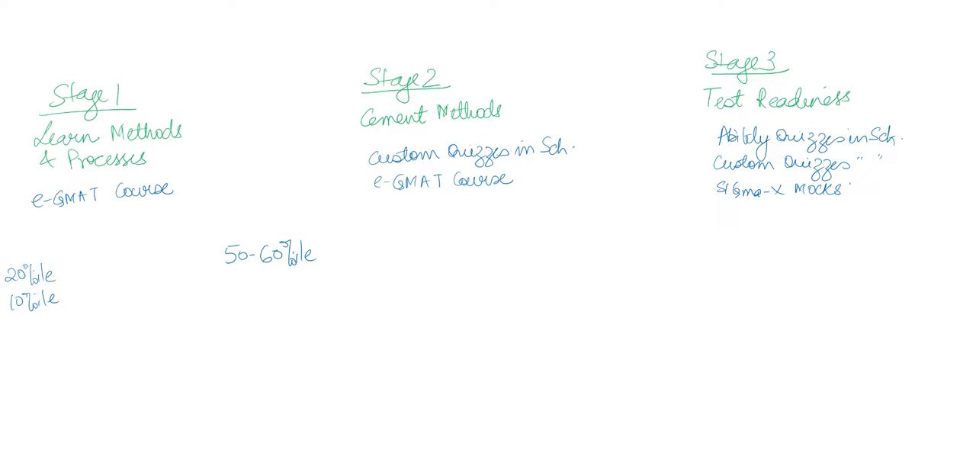
pyautogui.moveTo(67, 271); pyautogui.dragTo(205, 263)
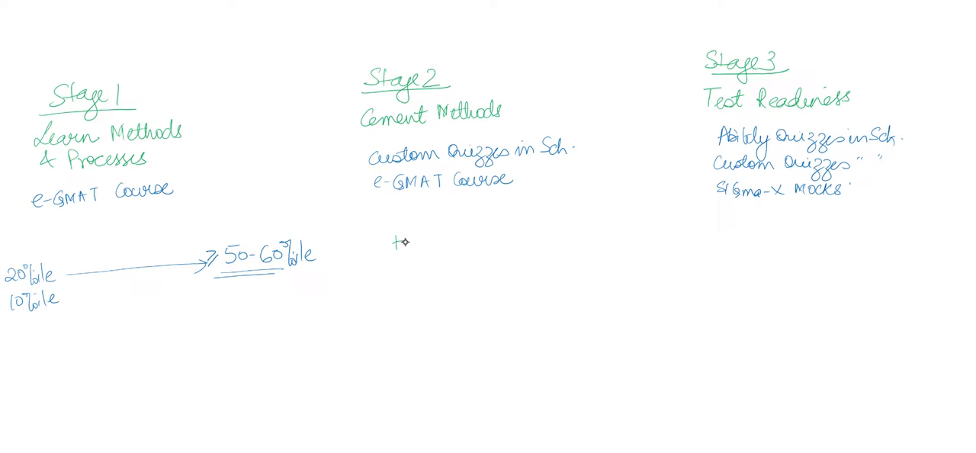
# Step: List Medium and Hard under Stage 2, marking Medium ≥60%ile with a 70% note and starting Hard's threshold
pyautogui.write('Medium')
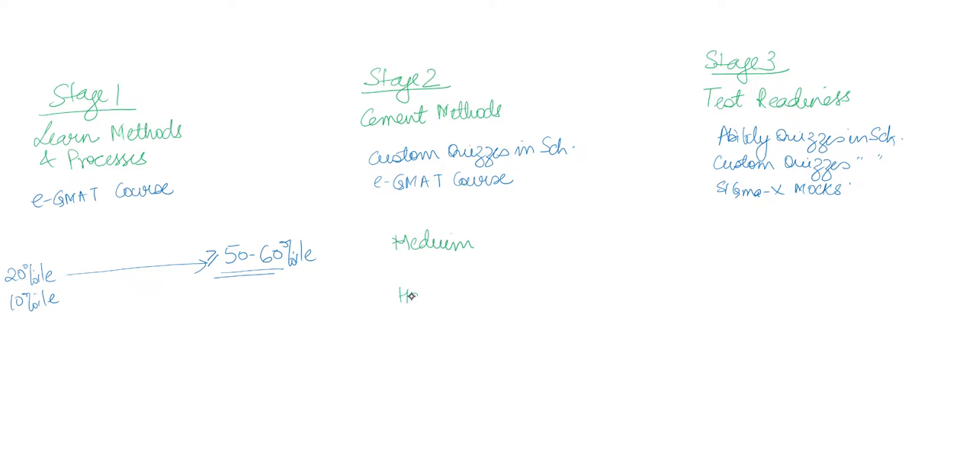
pyautogui.write('Hard')
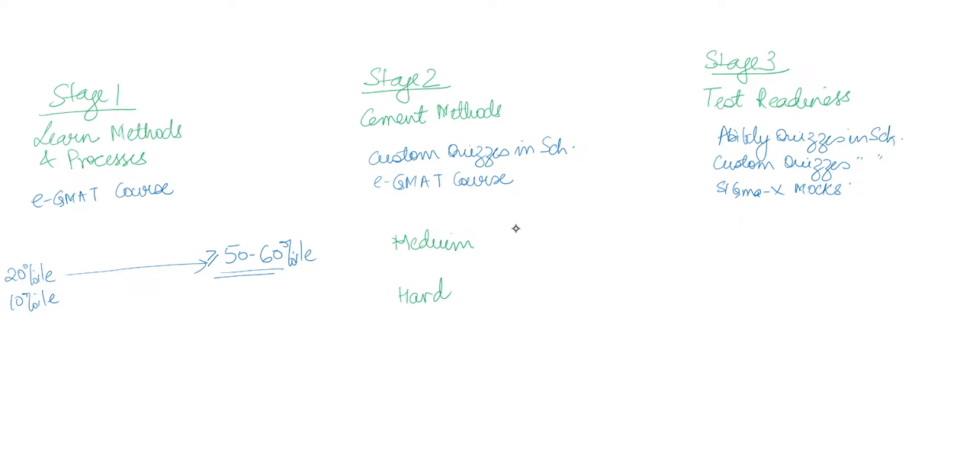
pyautogui.moveTo(516, 230)
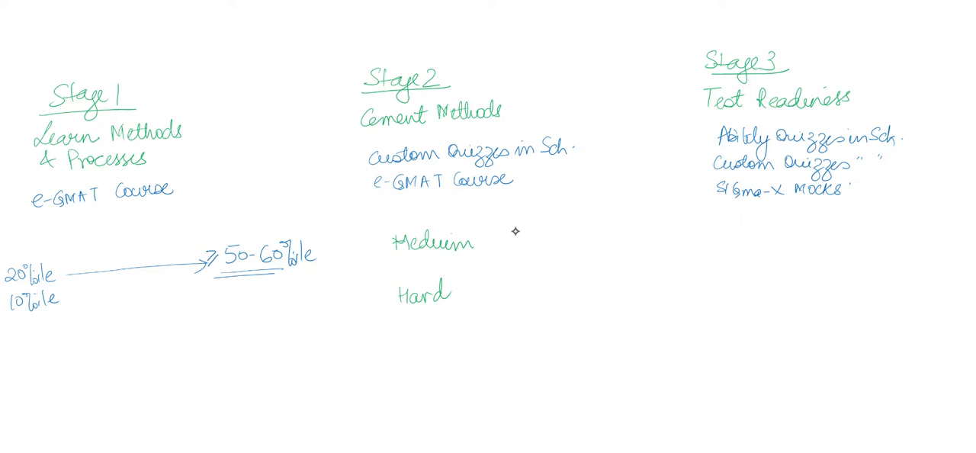
pyautogui.write('≥60')
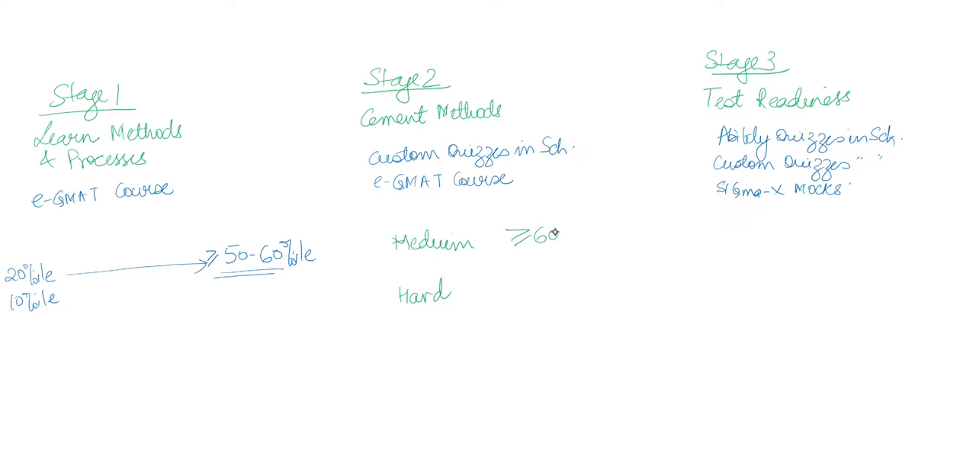
pyautogui.write('%ile')
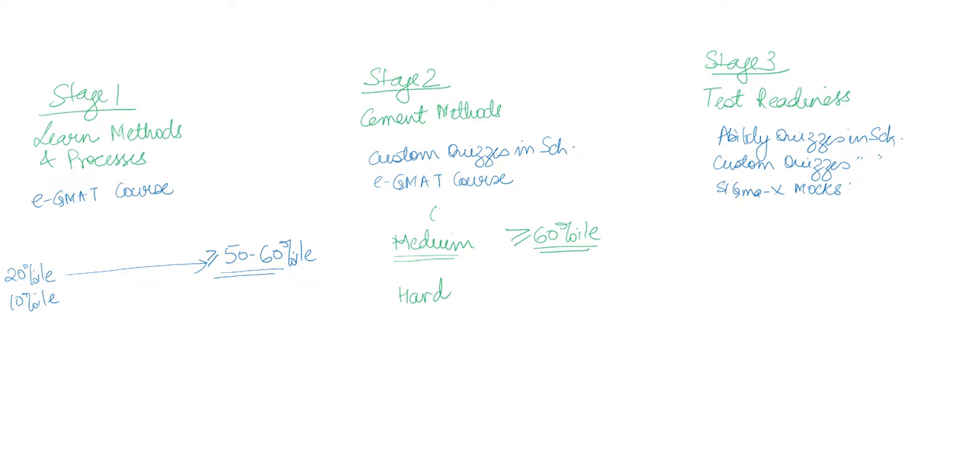
pyautogui.write('70%ile')
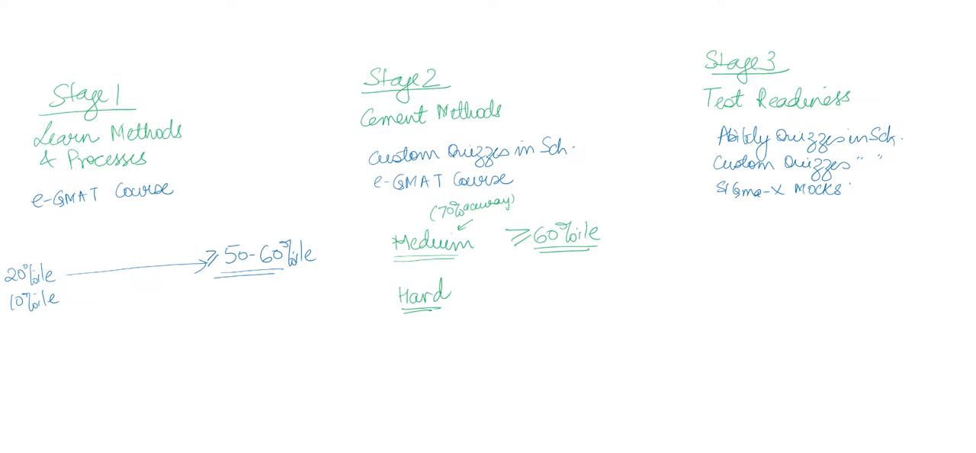
pyautogui.write('≥70%ile')
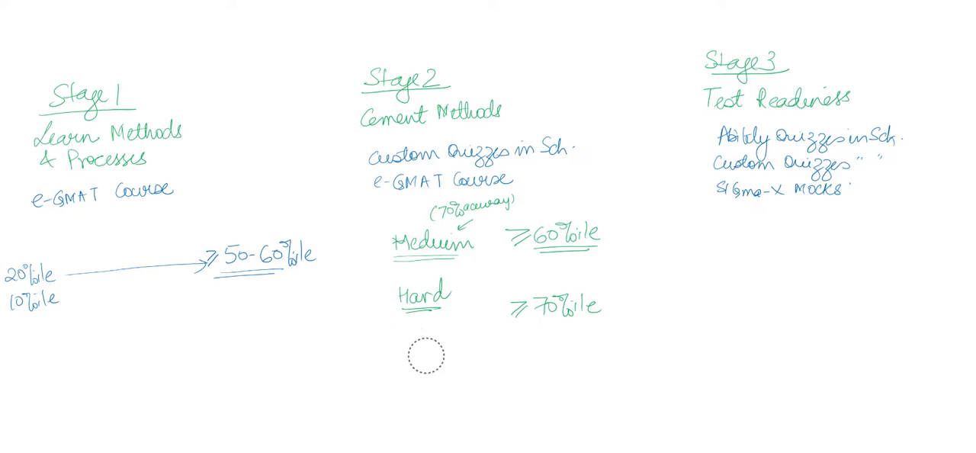
# Step: Add a (≥50%) accuracy note beside Hard's ≥70%ile threshold
pyautogui.write('(5')
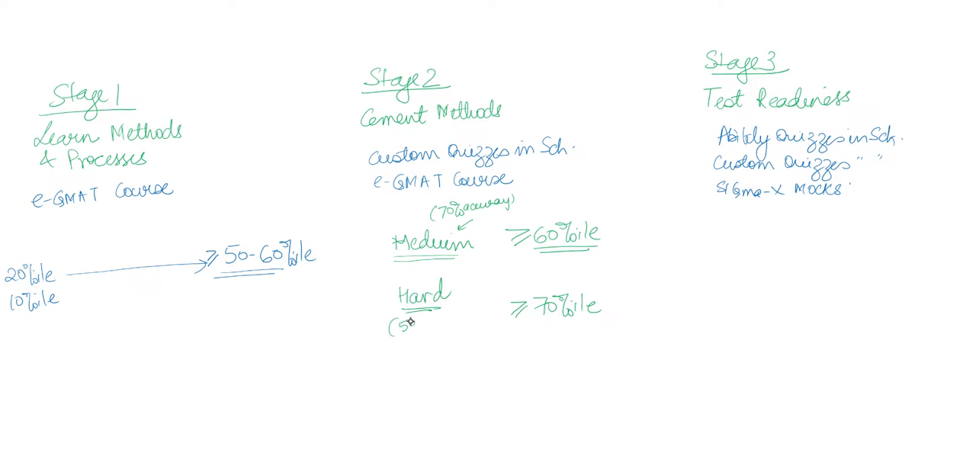
pyautogui.write('(≥50%)')
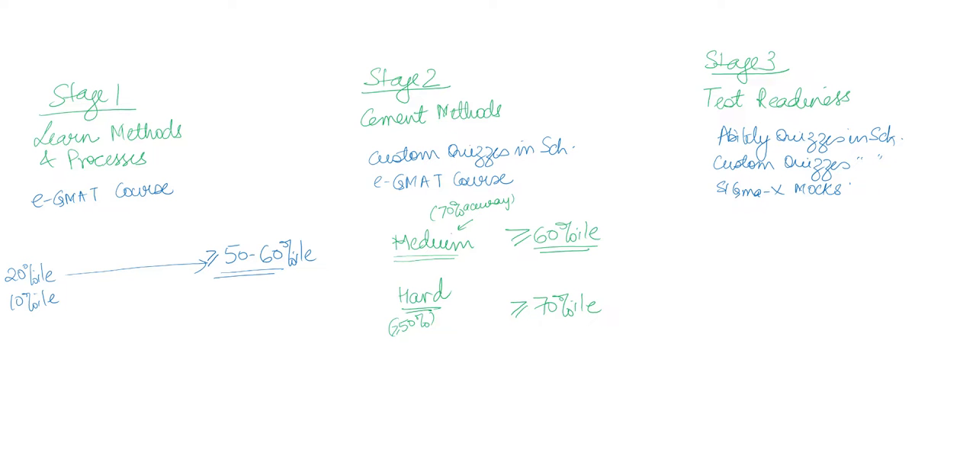
pyautogui.scroll(-3)
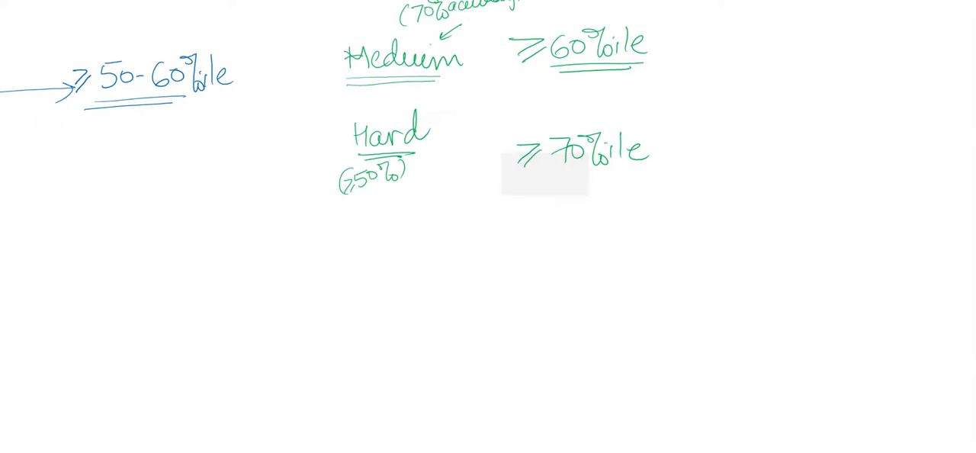
pyautogui.moveTo(354, 233); pyautogui.dragTo(374, 222)
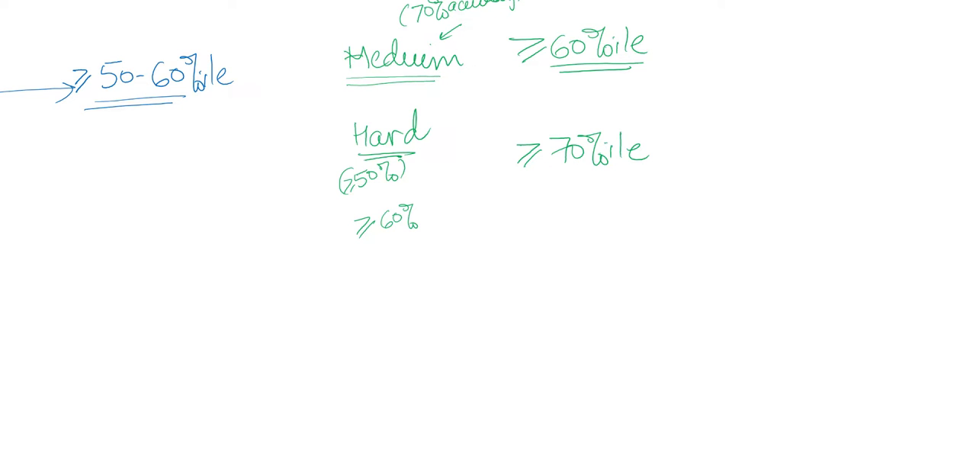
# Step: Note ≥60% accuracy and ≥70%, matched to 75%ile and 80%ile beneath the Hard threshold
pyautogui.write('ac')
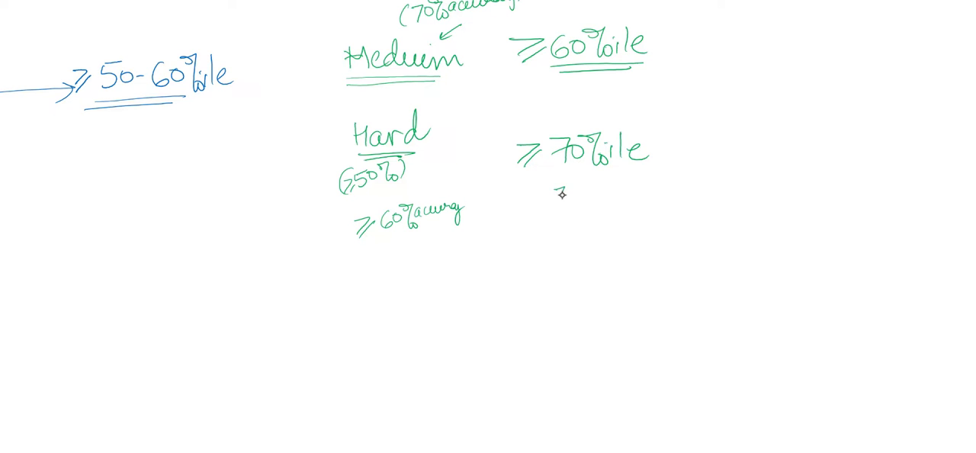
pyautogui.write('75%ile')
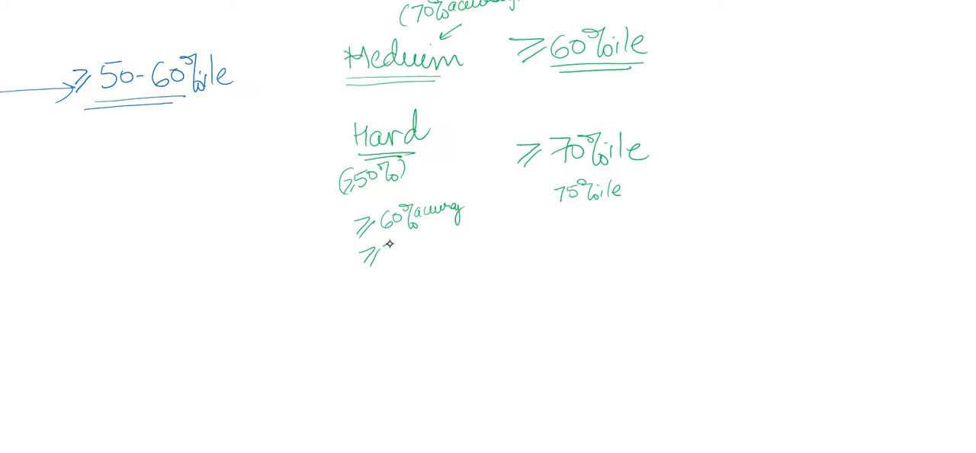
pyautogui.write('≥70%')
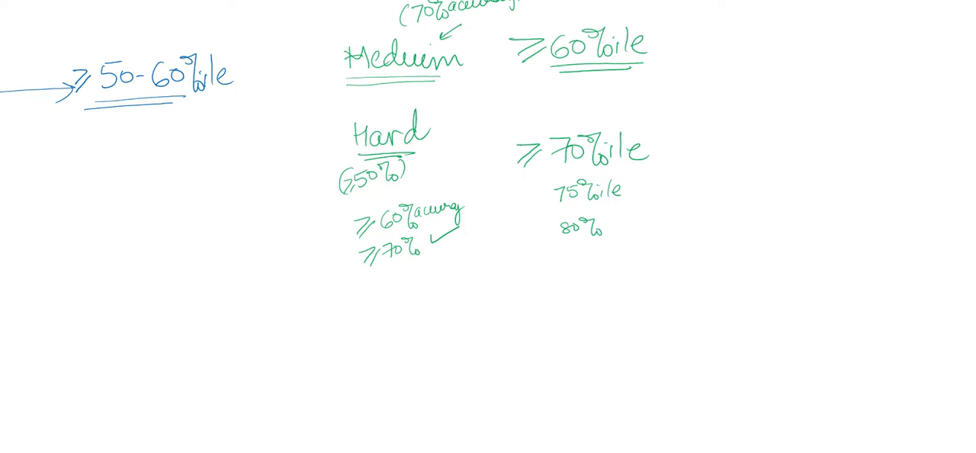
pyautogui.write('ile')
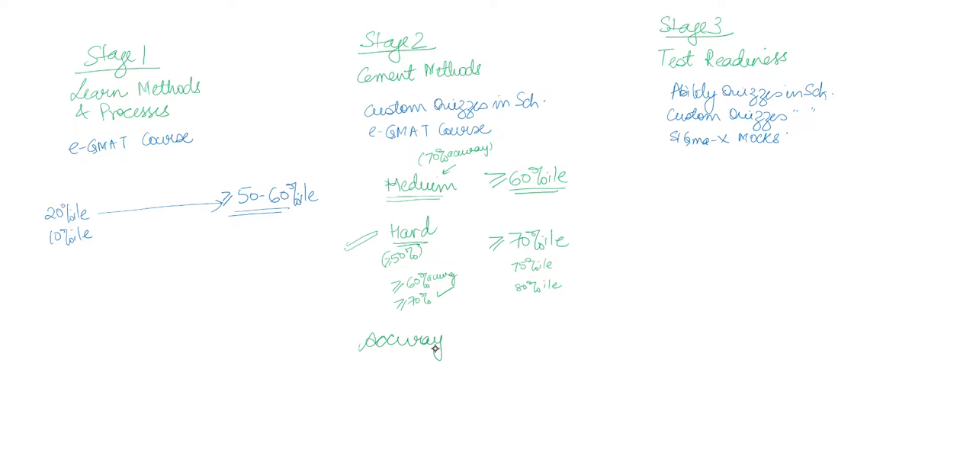
# Step: Write Hard beneath the Accuracy heading below the Stage 2 notes
pyautogui.write('Hard')
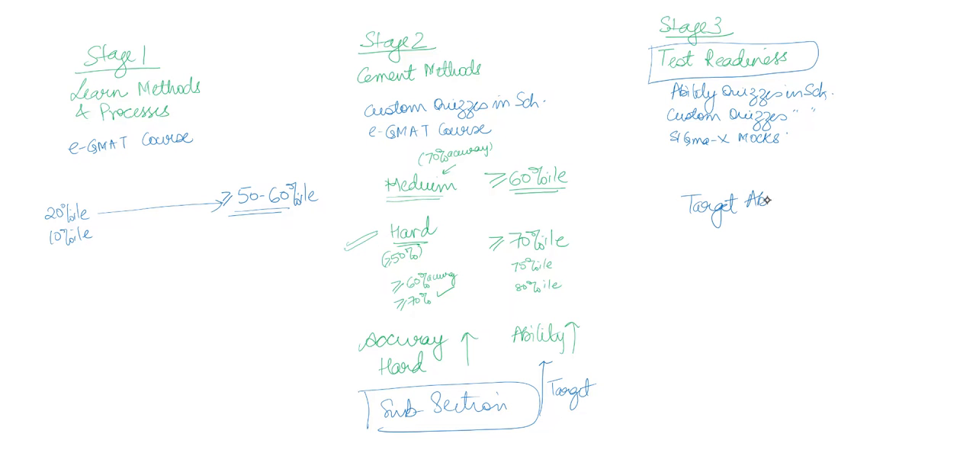
# Step: Write 'Target Ability ≥75%ile in each Sub Section' under Stage 3
pyautogui.write('ility ≥75%il')
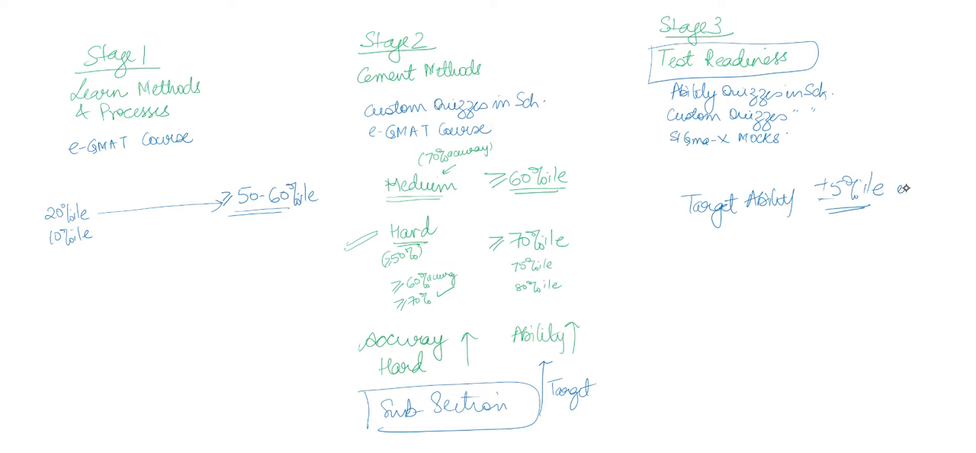
pyautogui.write('each')
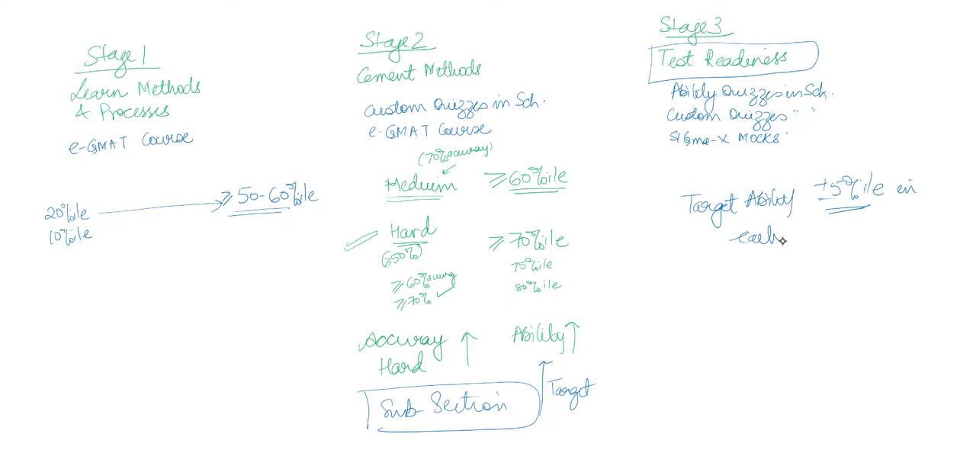
pyautogui.write('Sub S')
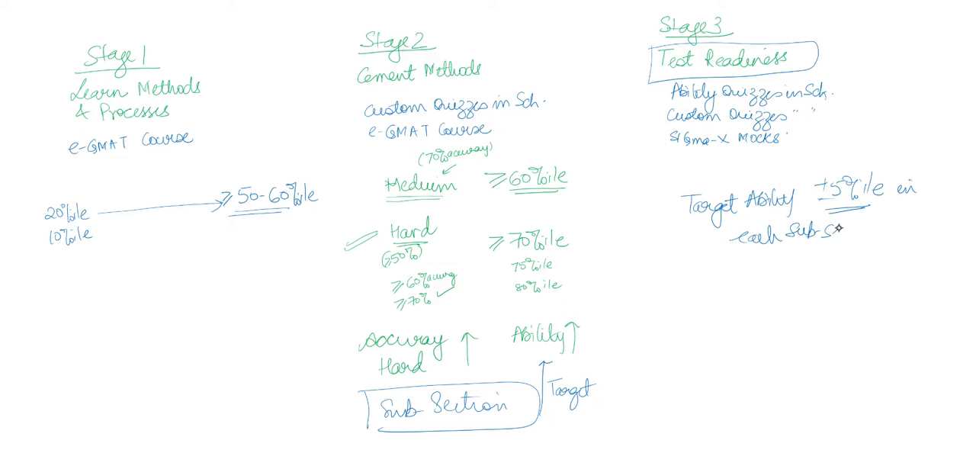